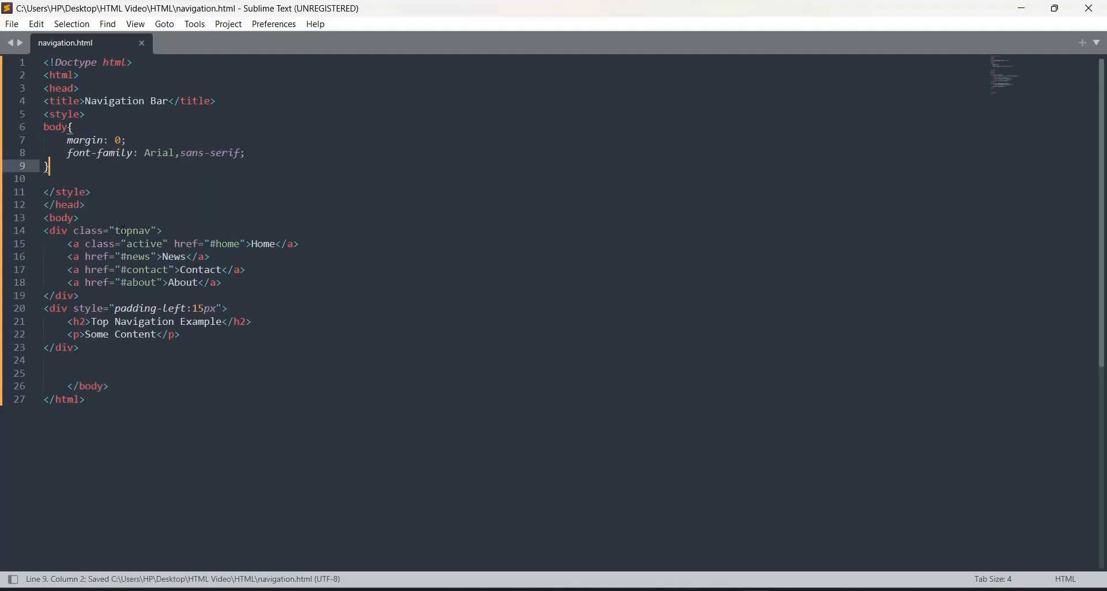
text(.topnav{)
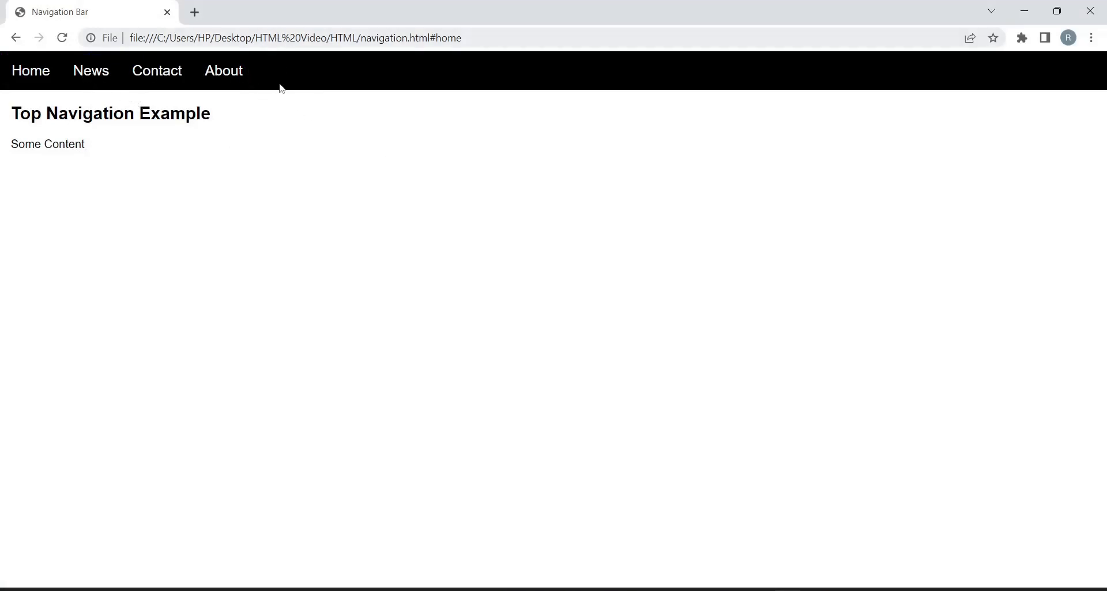
mouse_move(30, 70)
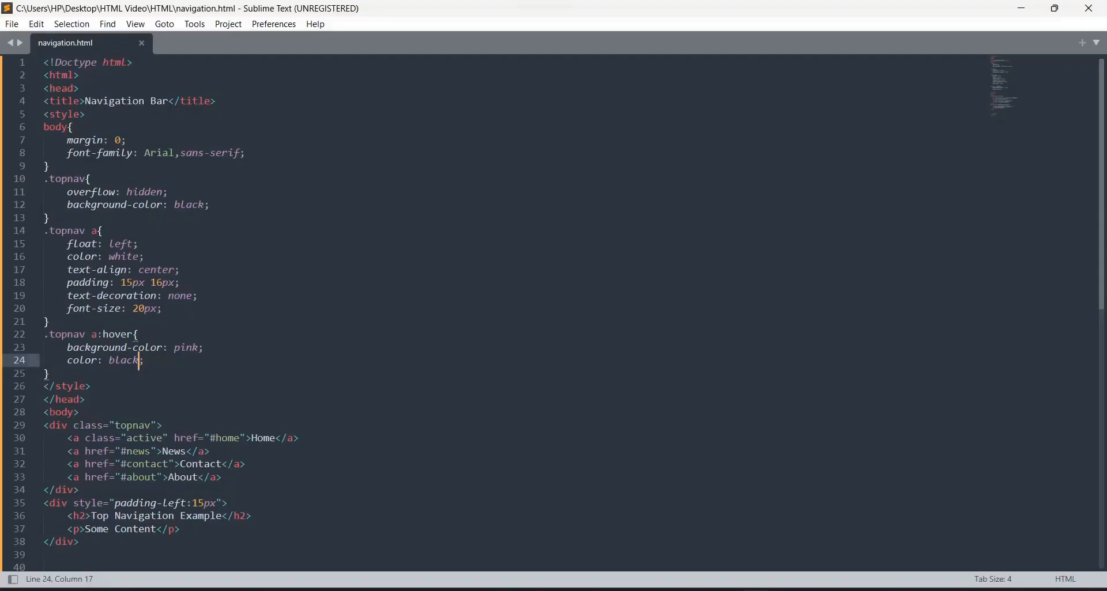
text(.topnav a.a)
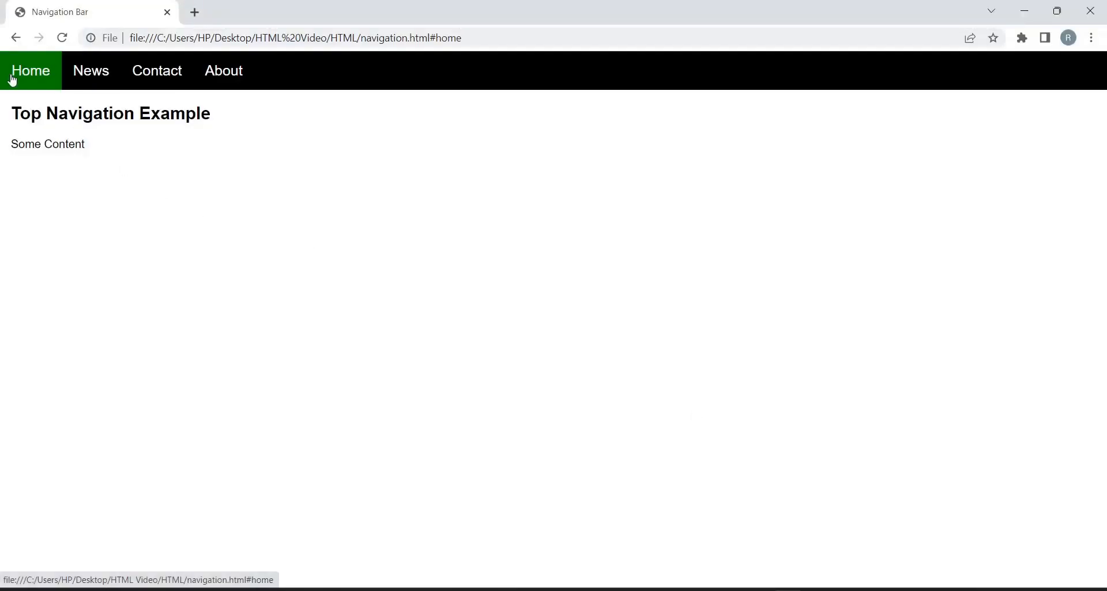
mouse_move(13, 67)
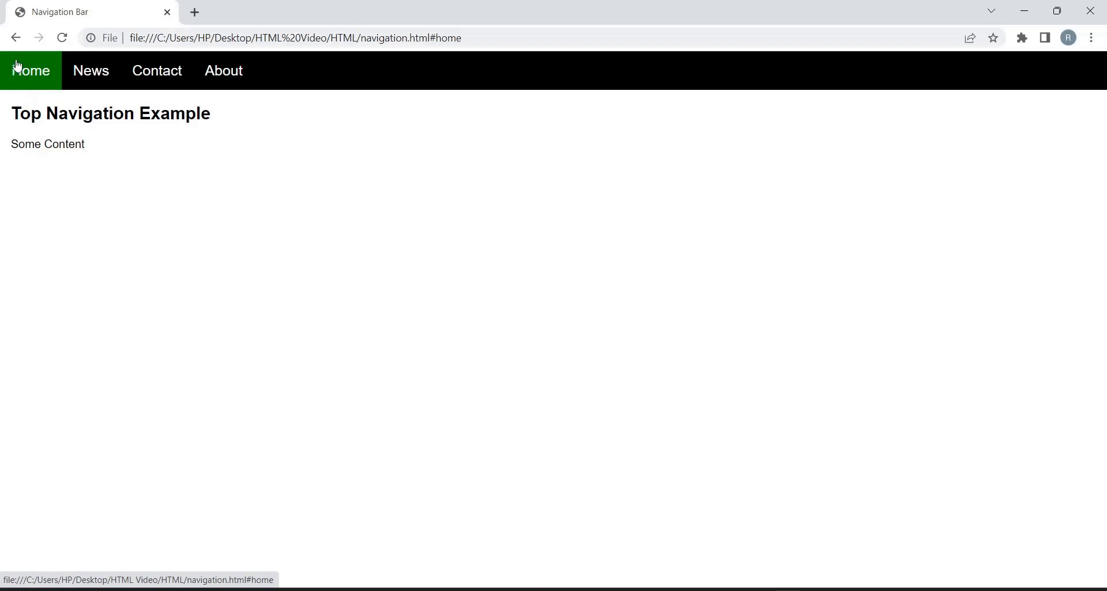